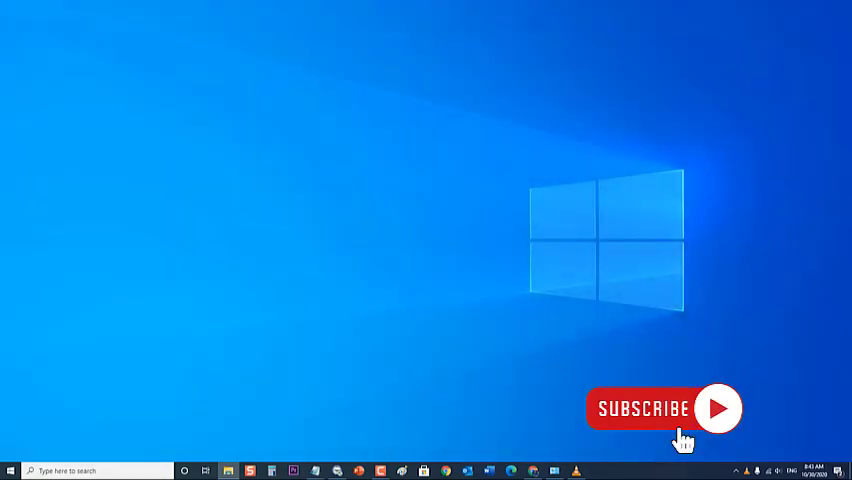
- Open the Start menu to reach the power options for restarting
left_click(645, 408)
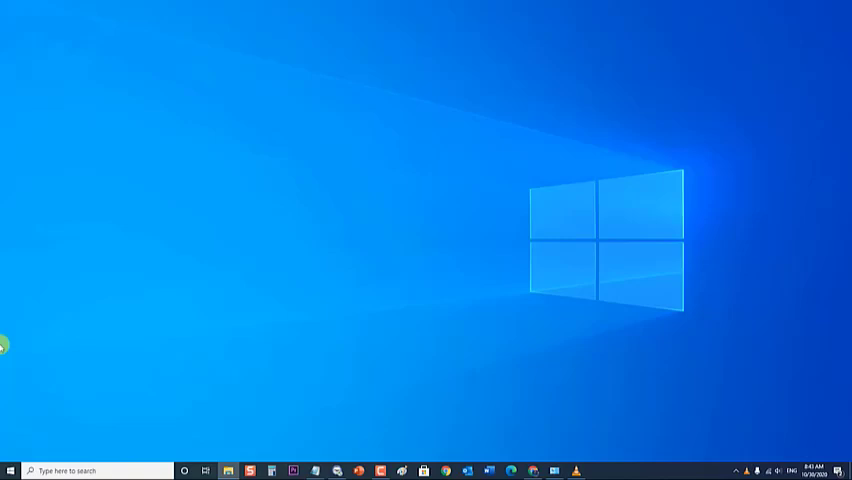
left_click(11, 470)
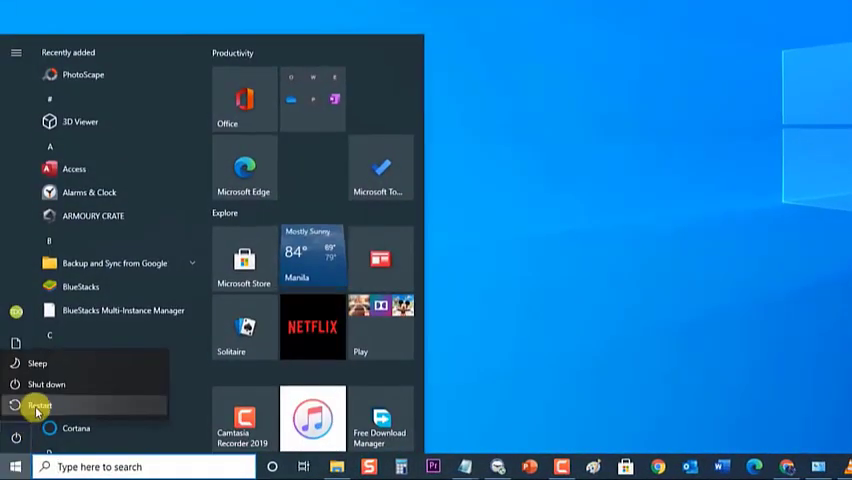
mouse_move(38, 405)
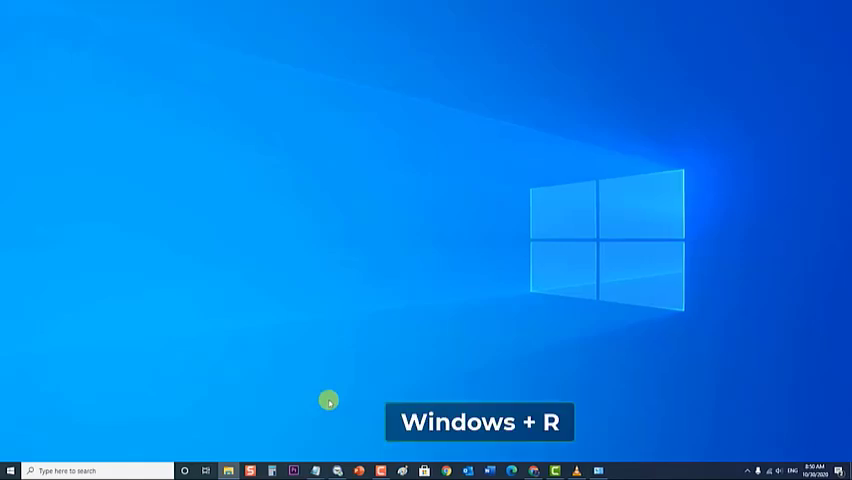
- Run appwiz.cpl from the Run dialog to open Programs and Features
key("Win+r")
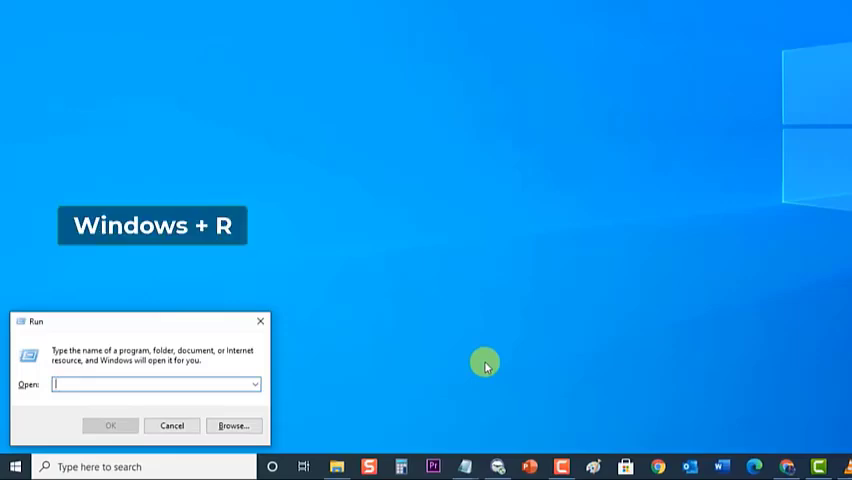
type("appwiz")
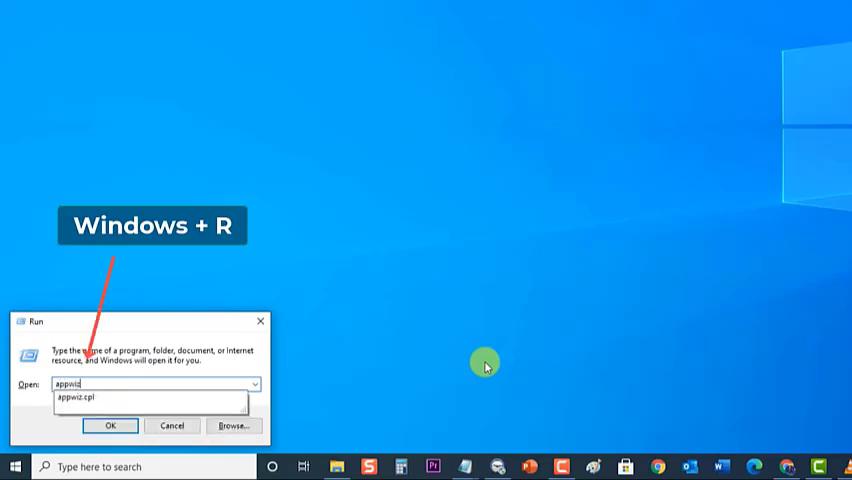
left_click(110, 425)
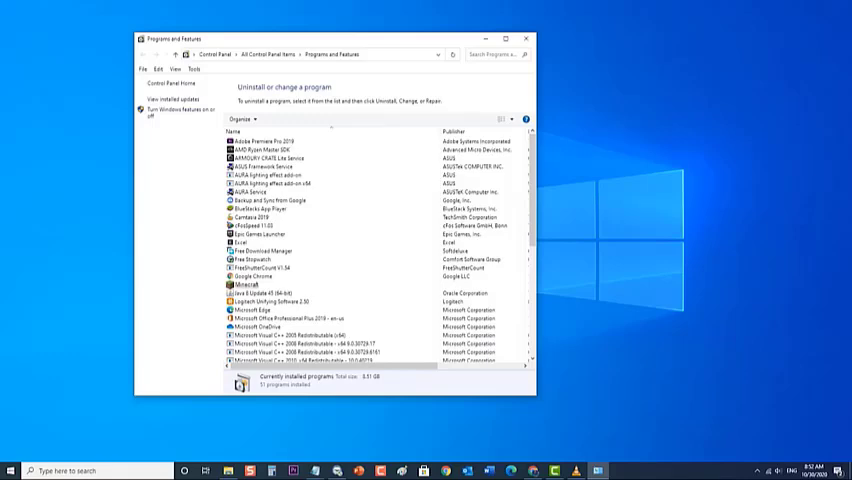
- Select Minecraft in Programs and Features and bring up its Repair option
left_click(250, 284)
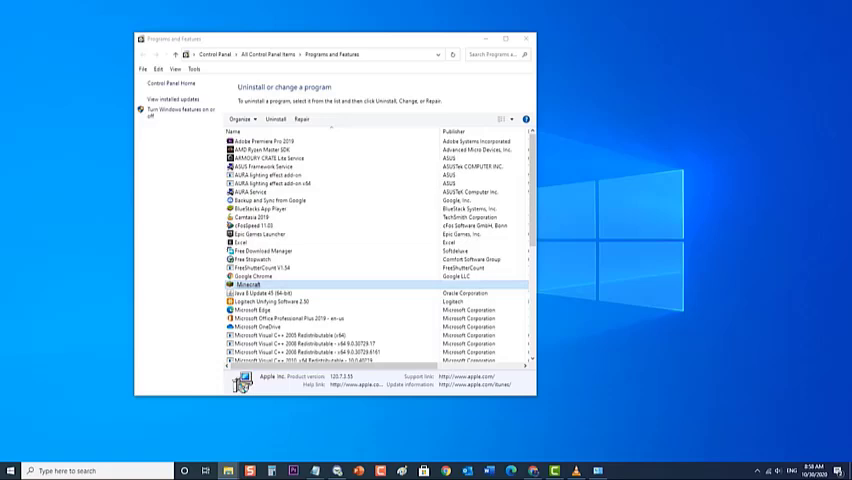
right_click(245, 284)
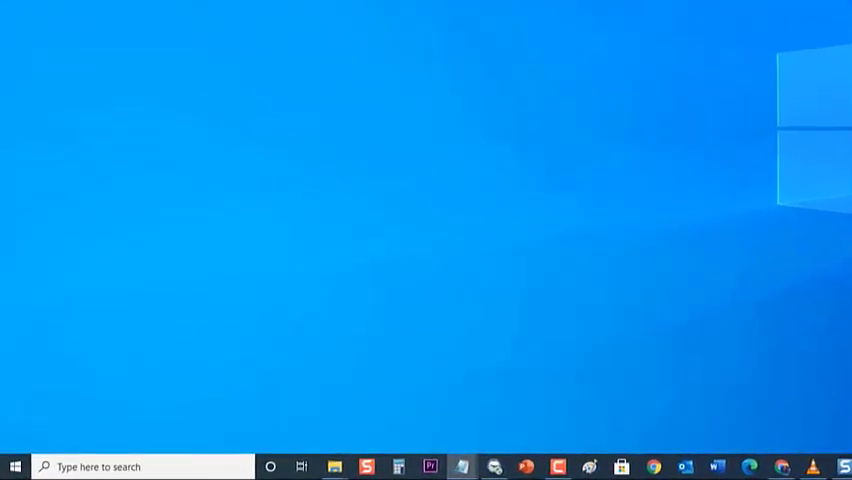
- Go from the Start menu into Settings, Update & Security, Windows Security
left_click(14, 466)
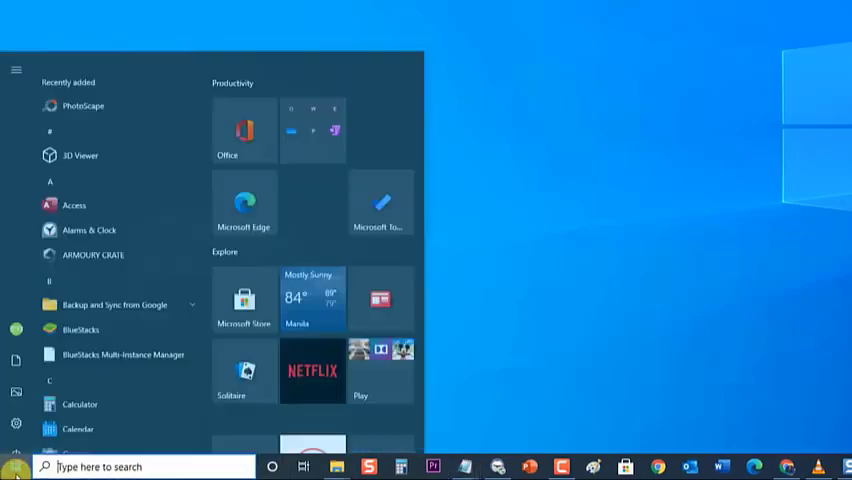
scroll("down", 3)
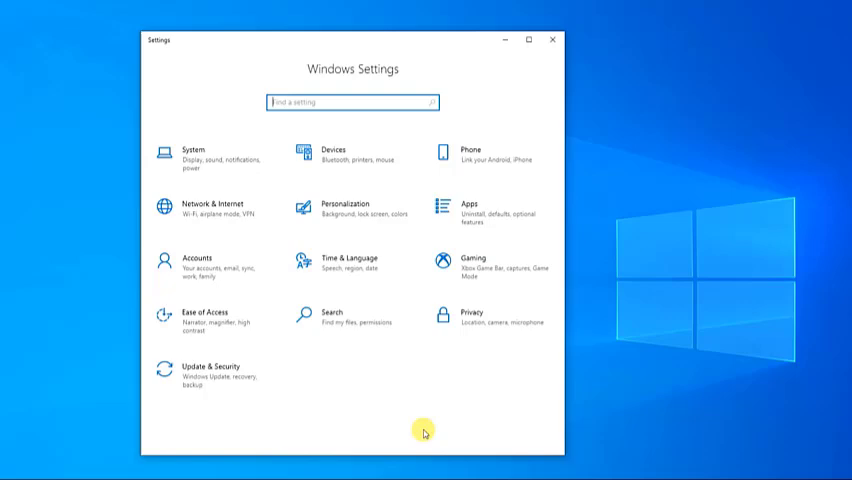
mouse_move(419, 439)
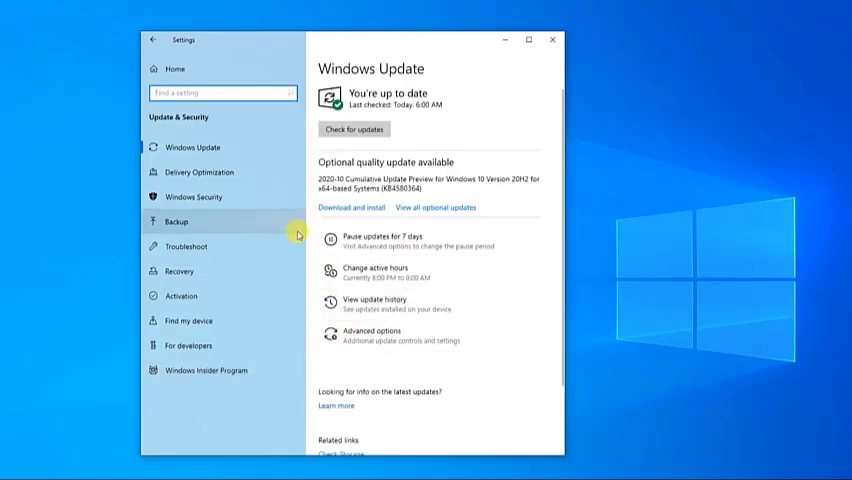
mouse_move(294, 250)
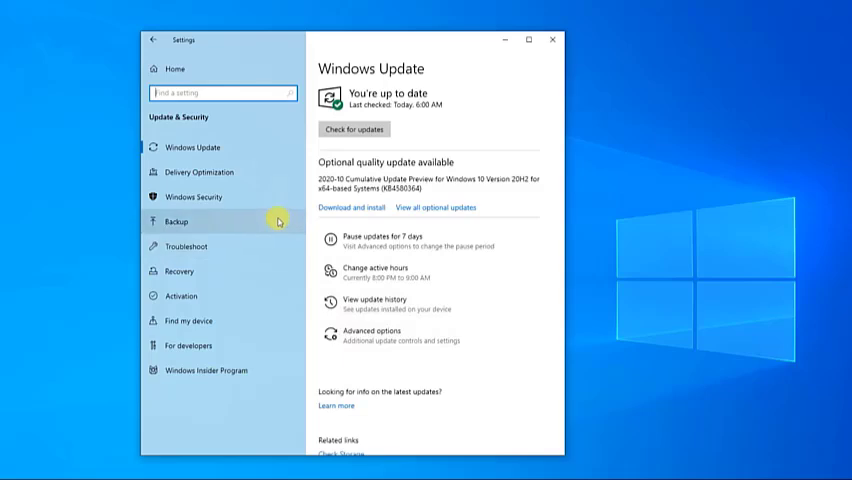
left_click(193, 197)
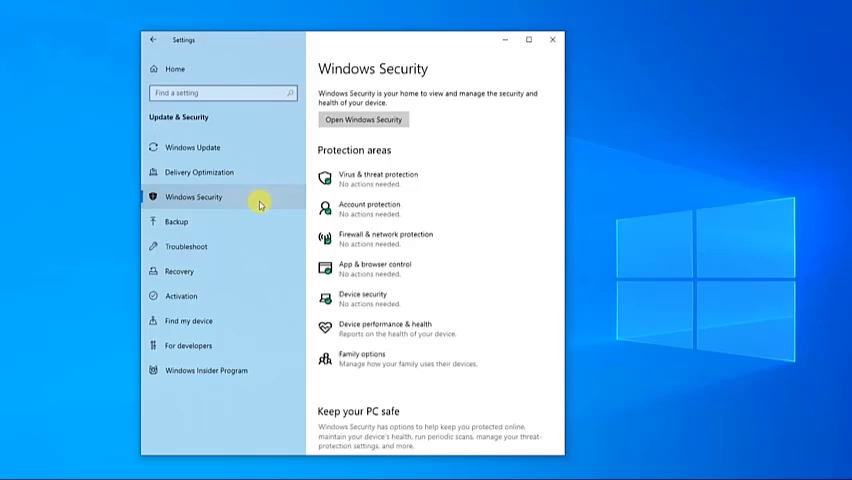
mouse_move(370, 190)
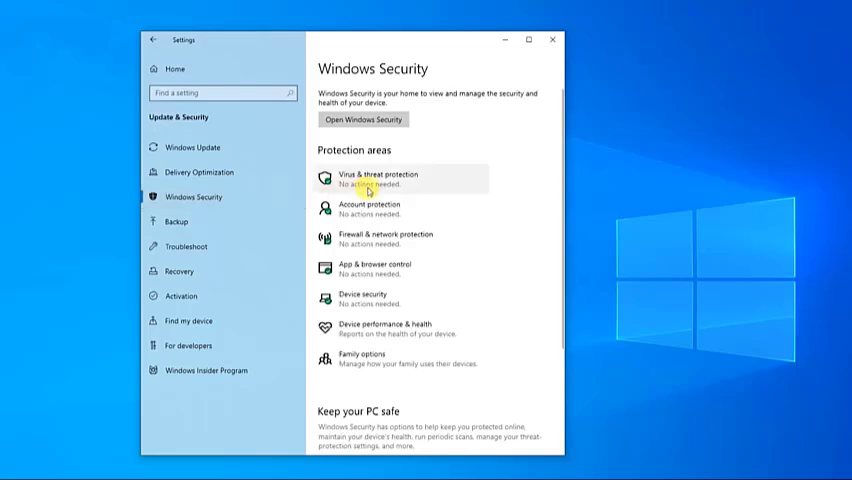
- Open Virus & threat protection in Windows Security
left_click(375, 174)
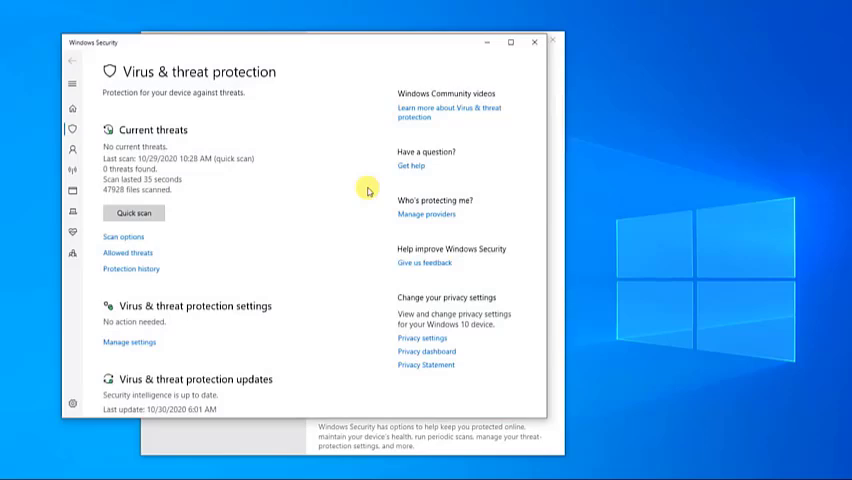
mouse_move(268, 260)
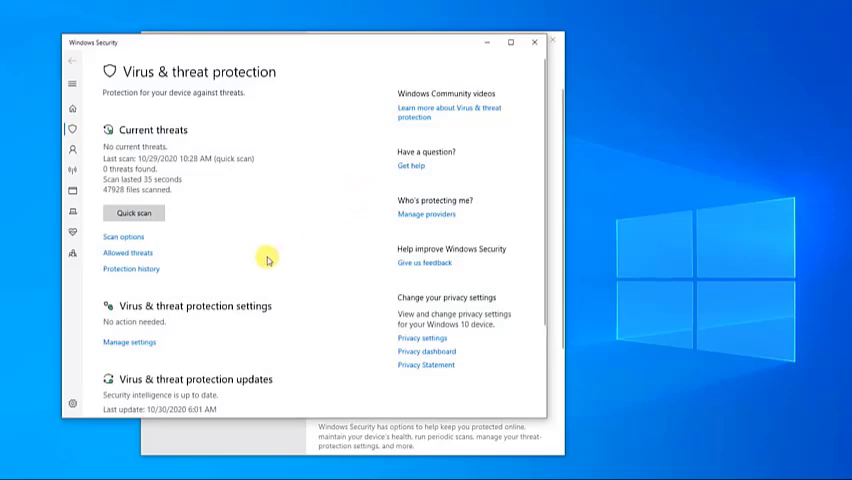
mouse_move(128, 342)
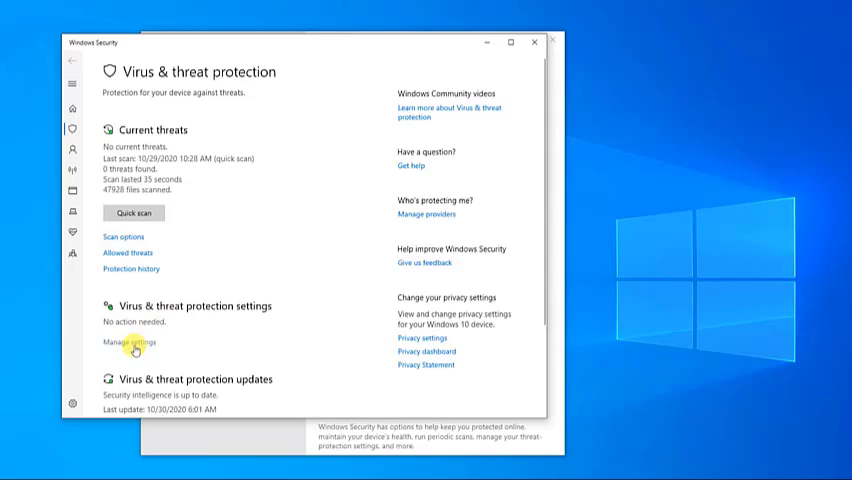
- Open the virus protection settings and toggle Real-time protection
left_click(127, 342)
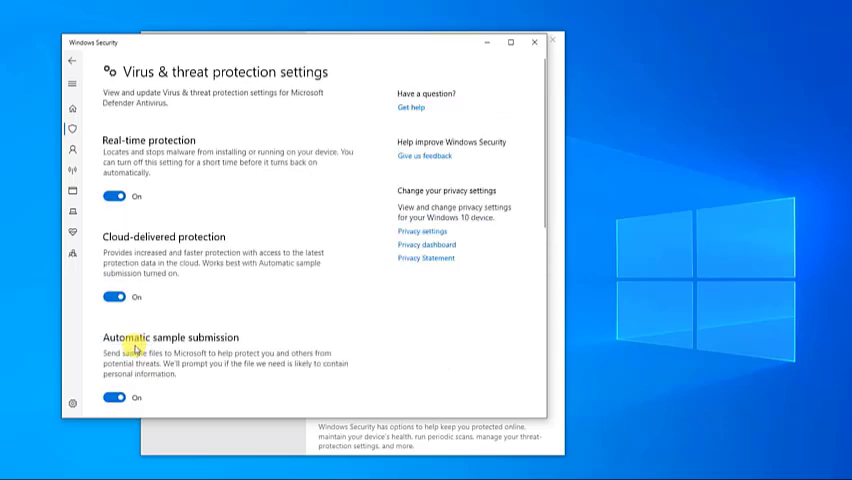
mouse_move(225, 327)
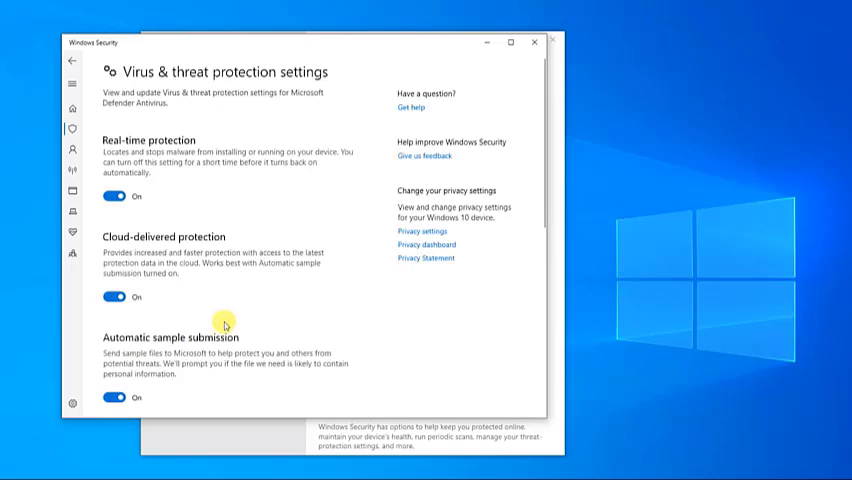
mouse_move(193, 218)
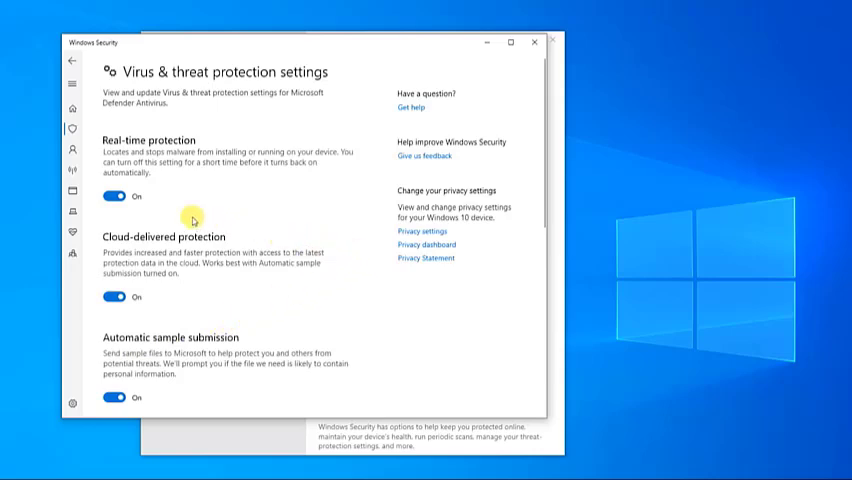
left_click(120, 196)
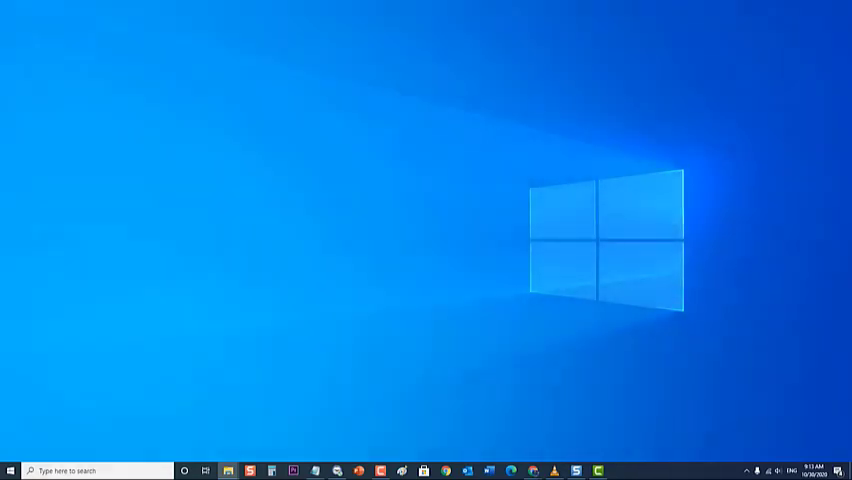
- Run %appdata% from the Run dialog to open the Roaming folder
key("Win+r")
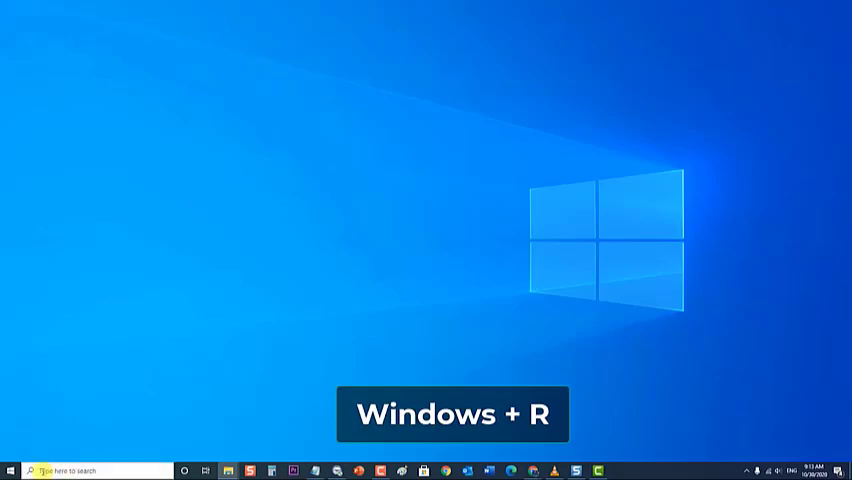
key("Win+r")
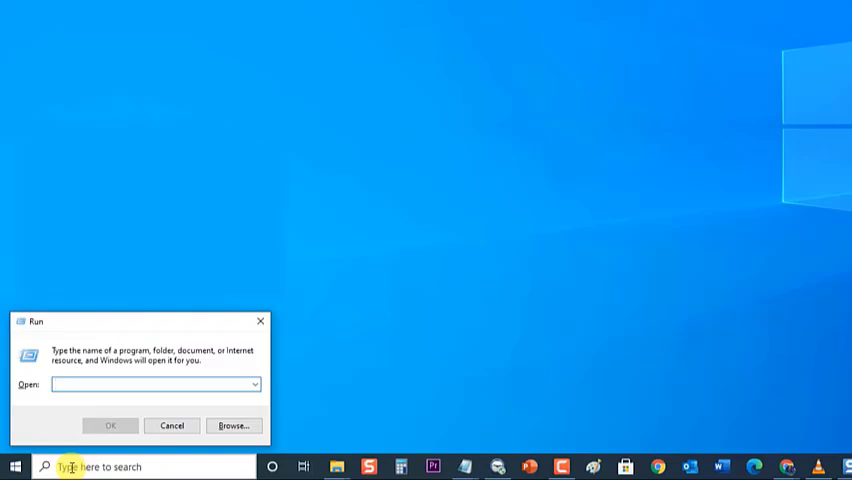
type("%appl")
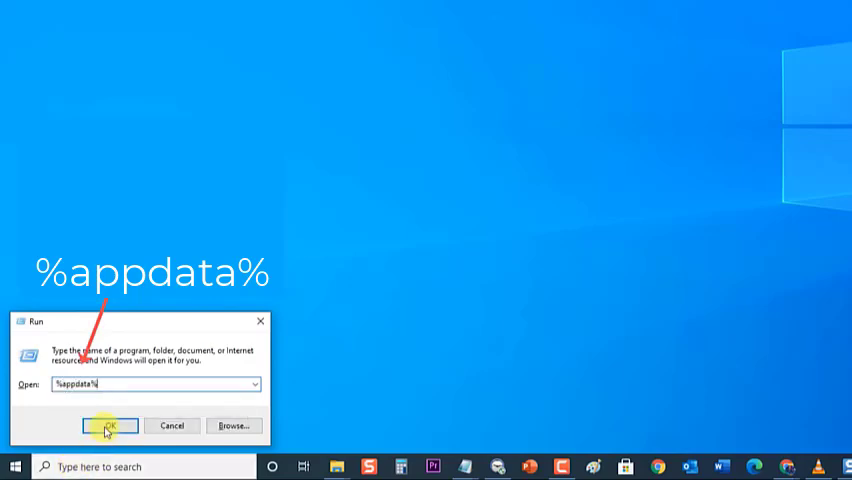
left_click(109, 425)
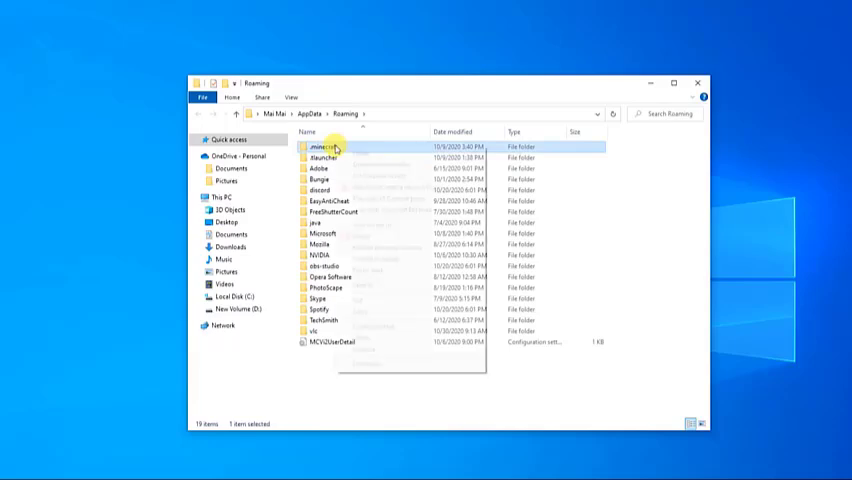
- Bring up the delete option for the .minecraft folder
right_click(330, 147)
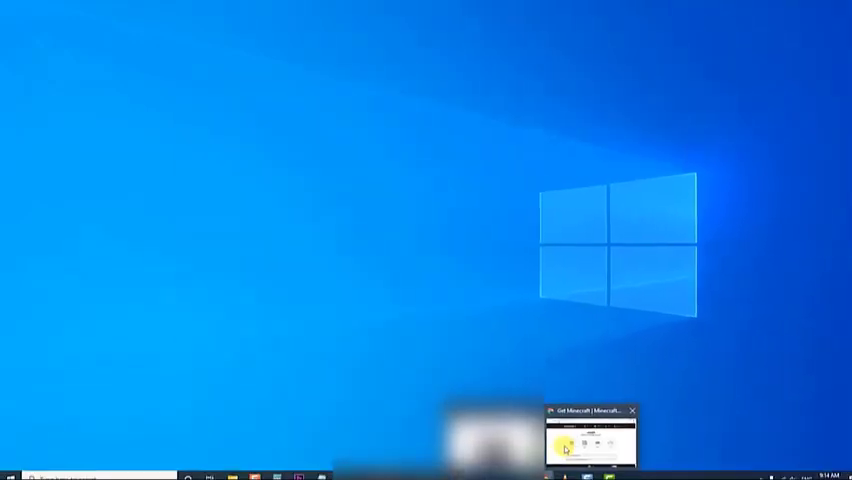
left_click(589, 435)
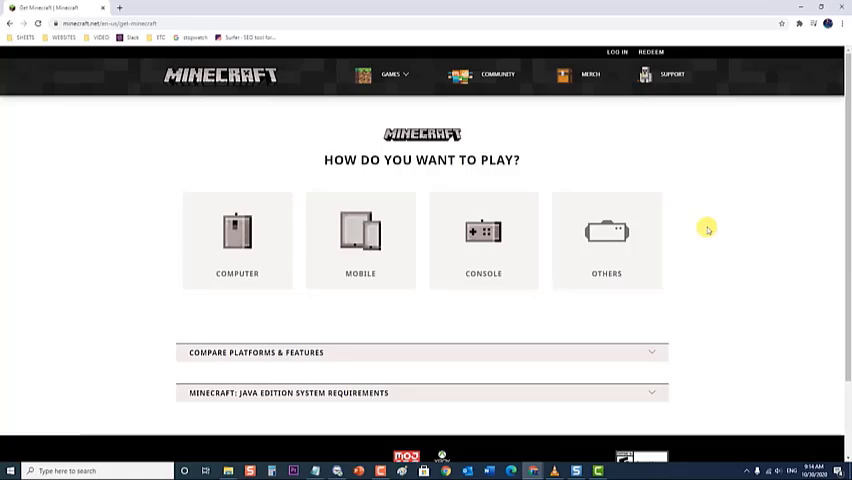
mouse_move(785, 87)
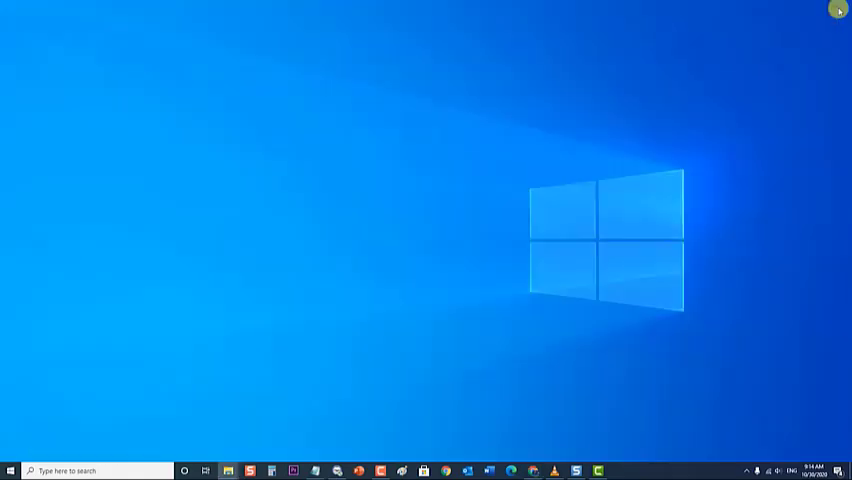
mouse_move(672, 246)
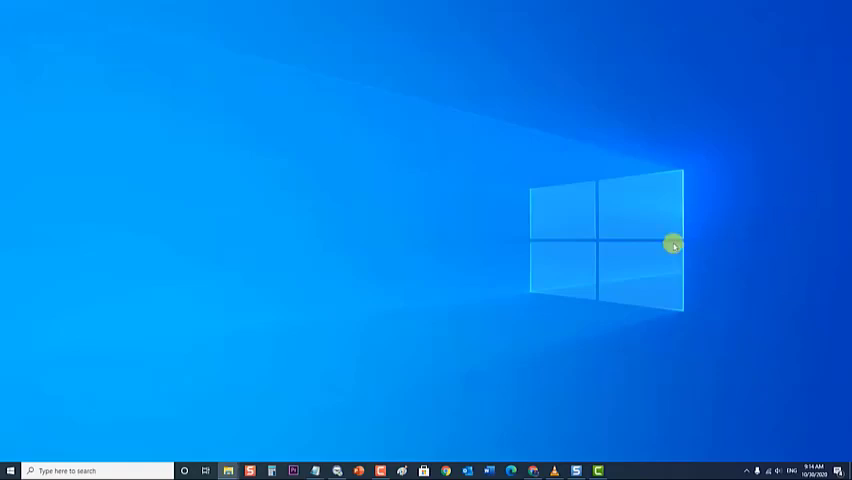